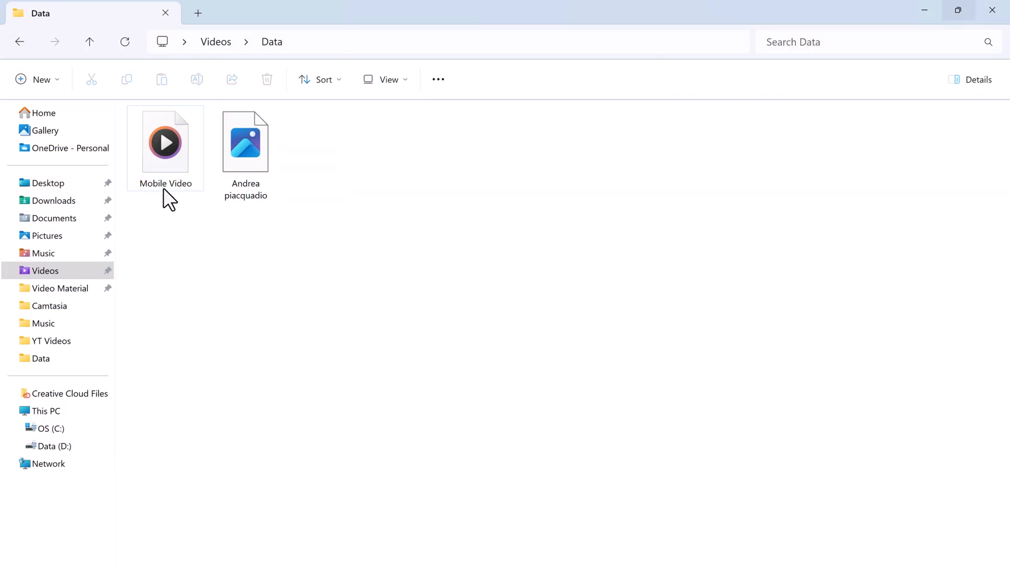
Show Mobile Video.mp4 fails in Media Player and Andrea piacquadio.jpg won't open in Photos.
double_click(165, 142)
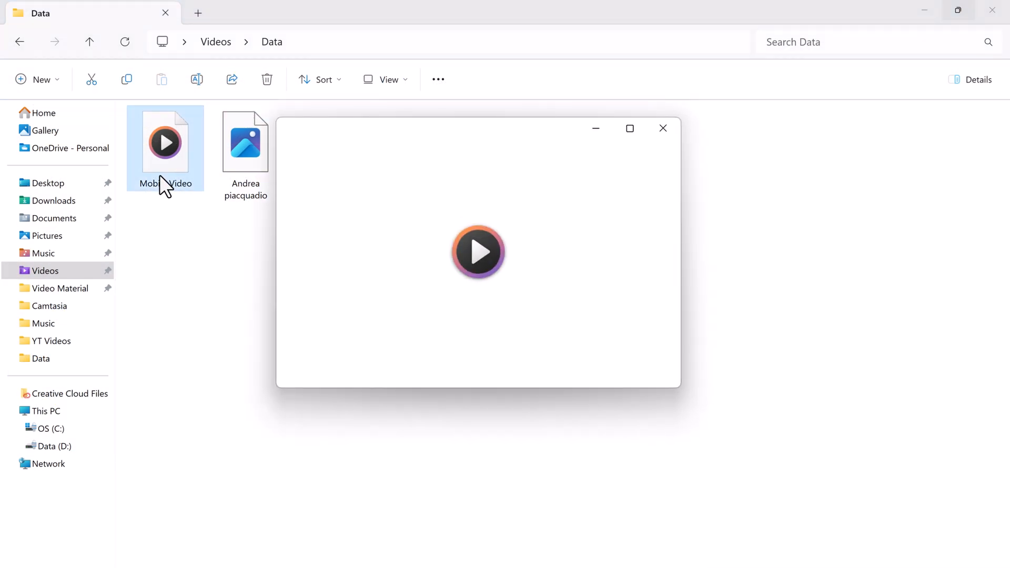
left_click(478, 252)
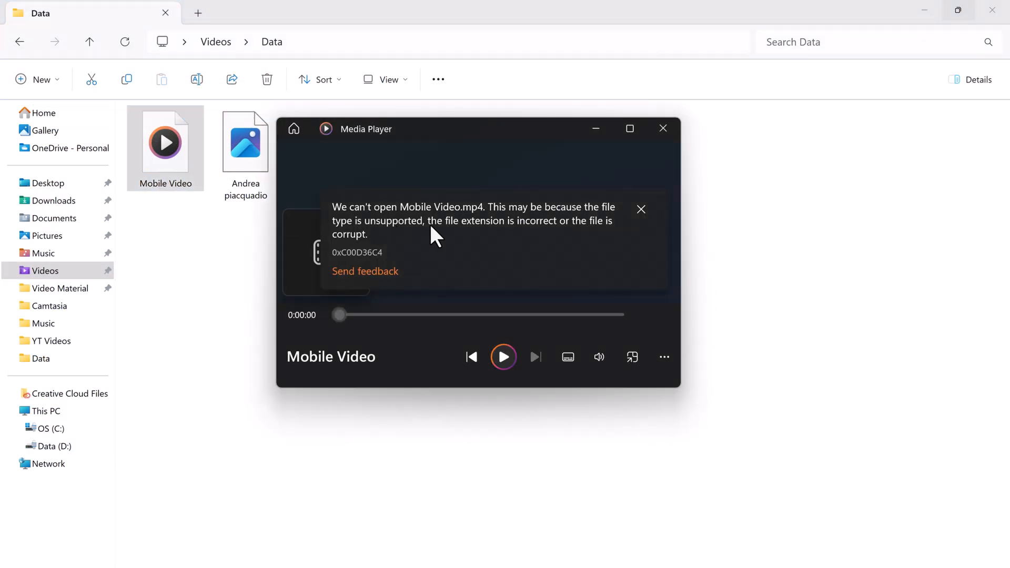
mouse_move(550, 242)
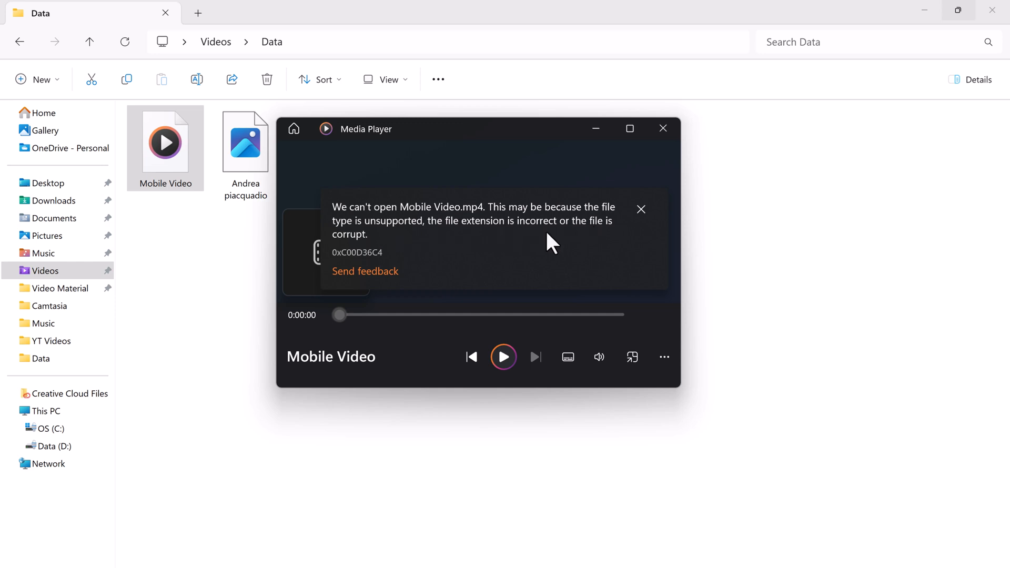
left_click(640, 208)
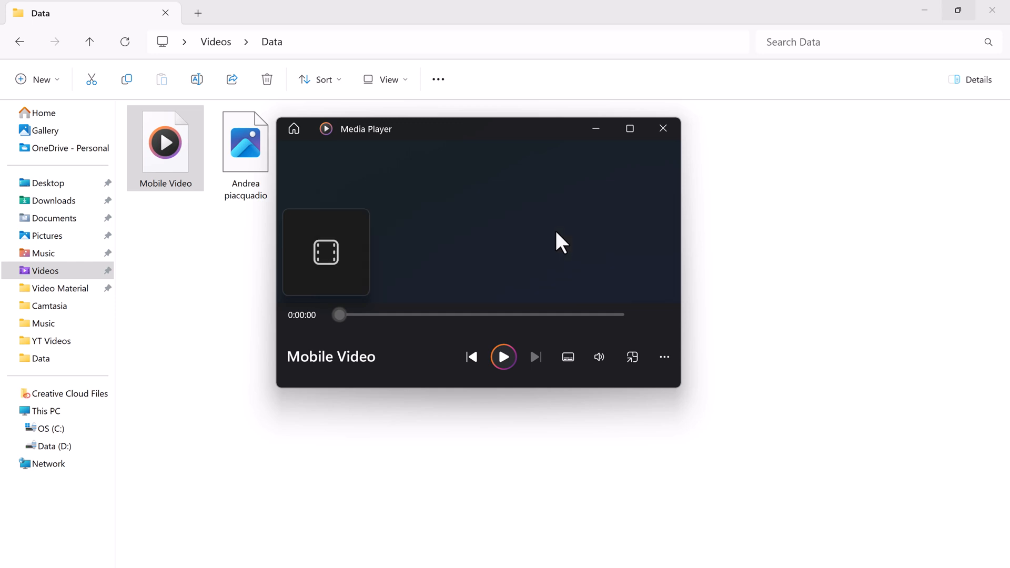
left_click(663, 128)
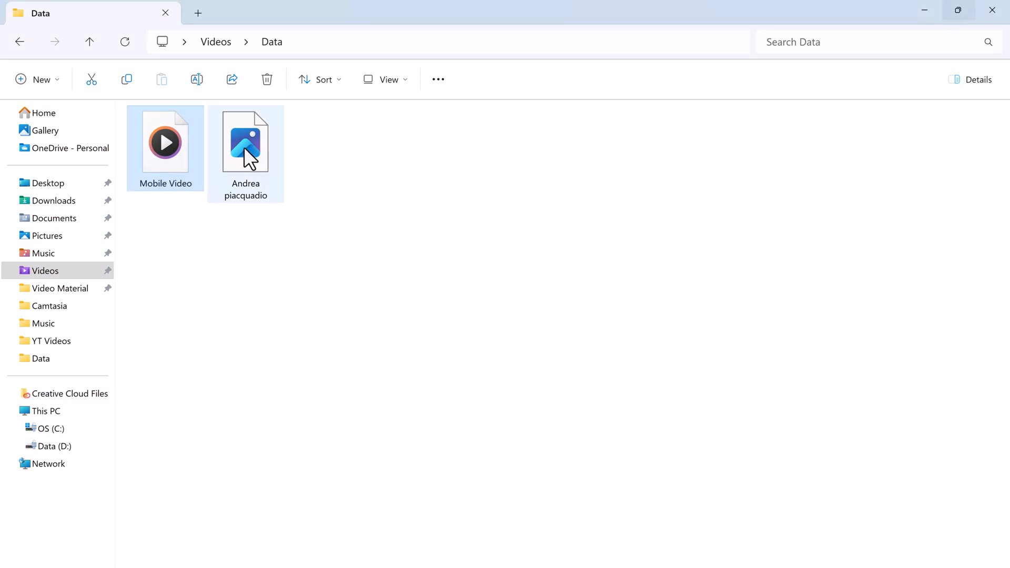
double_click(245, 141)
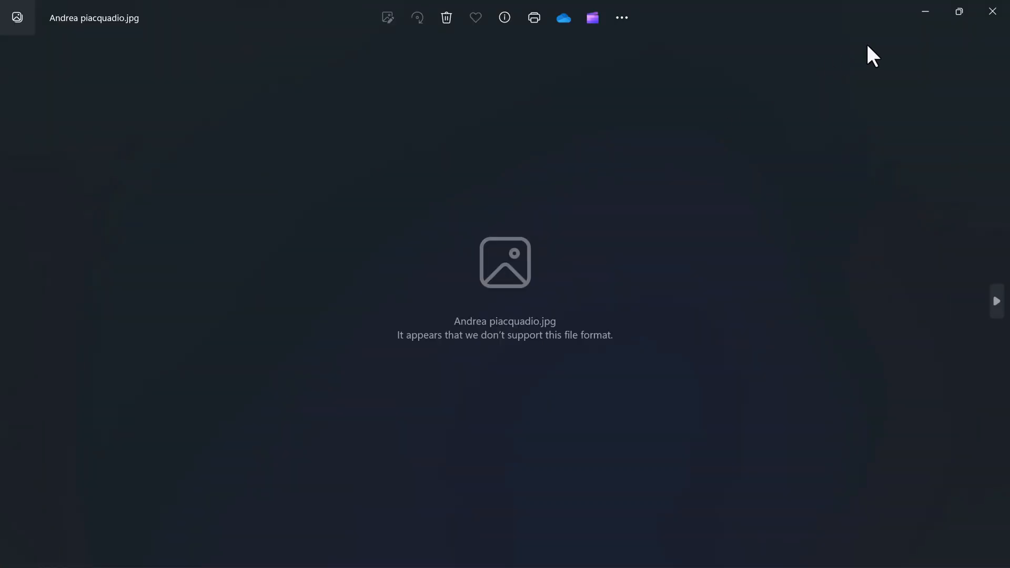
mouse_move(527, 366)
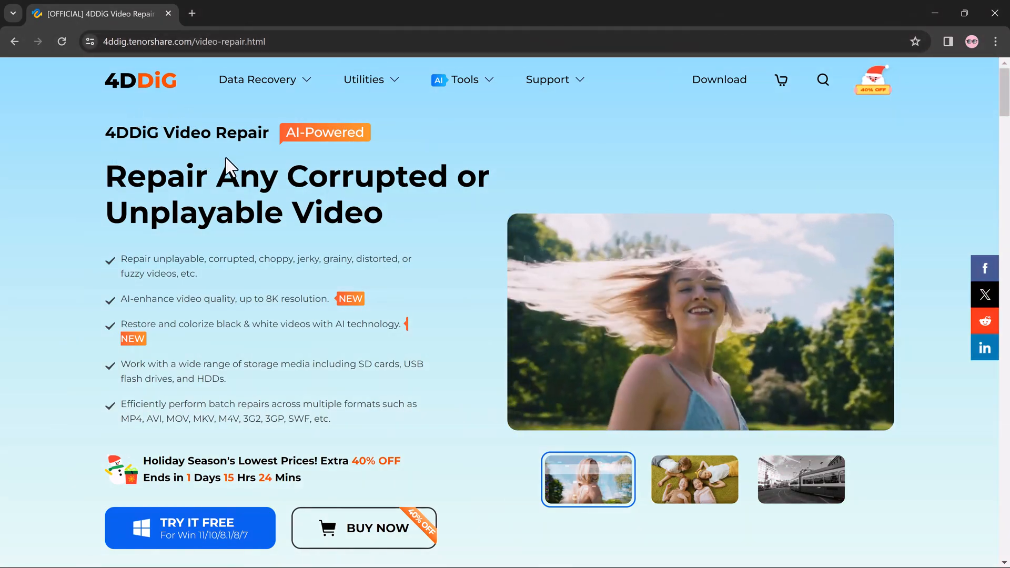
Browse the tenorshare 4DDiG Video Repair page and start the free trial download.
scroll("down", 3)
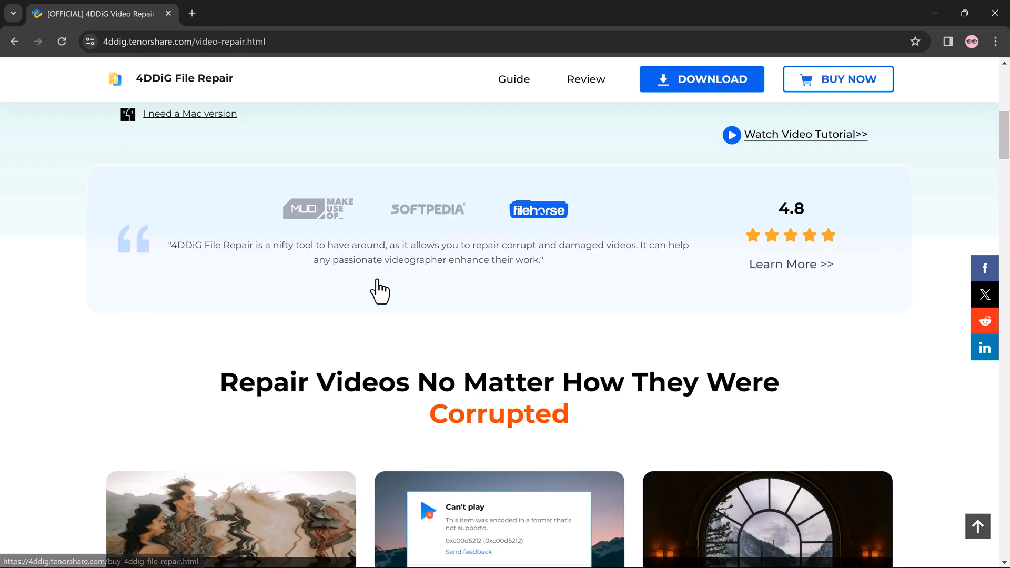
scroll("down", 3)
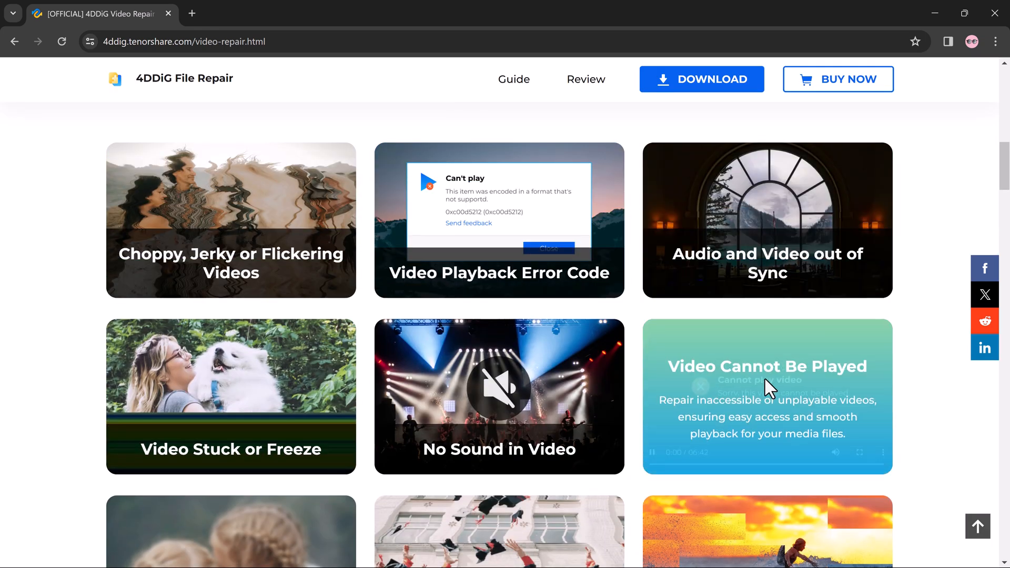
mouse_move(254, 441)
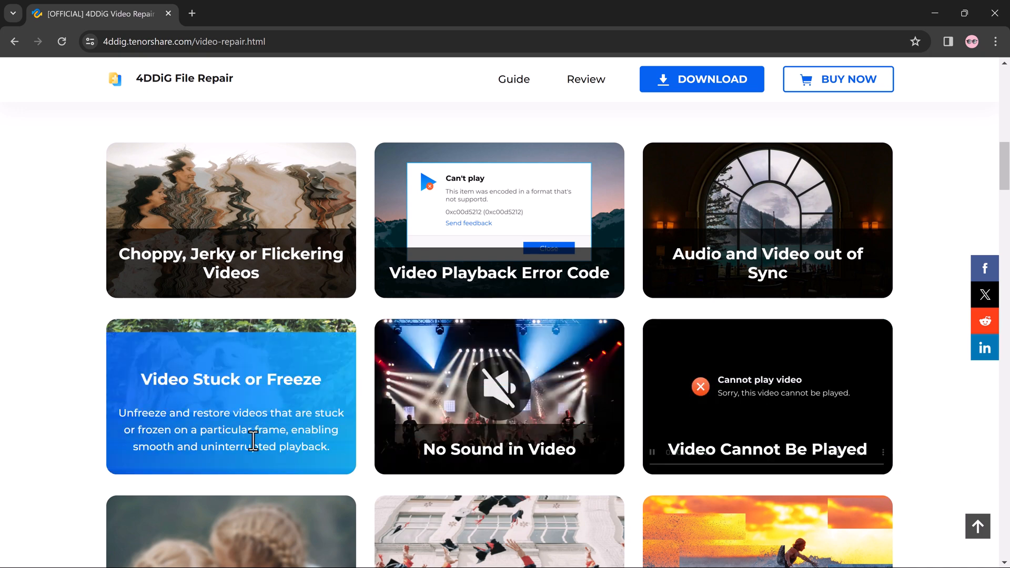
scroll("down", 3)
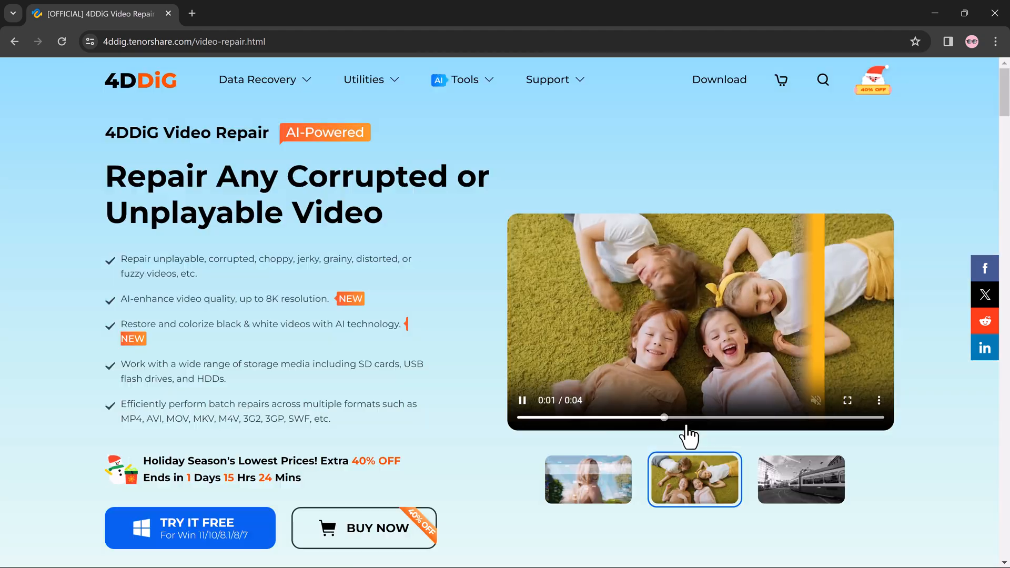
mouse_move(196, 536)
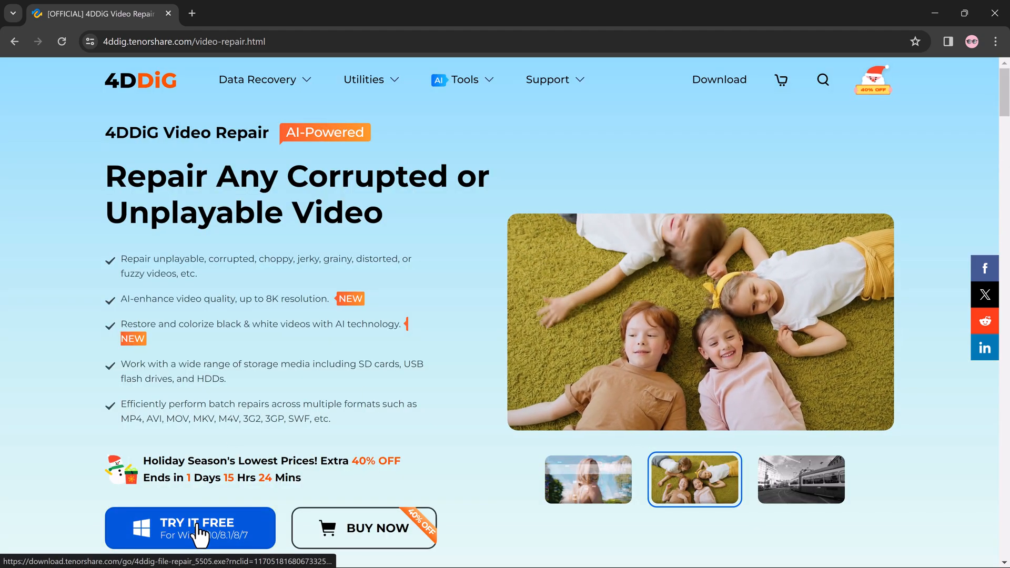
left_click(801, 480)
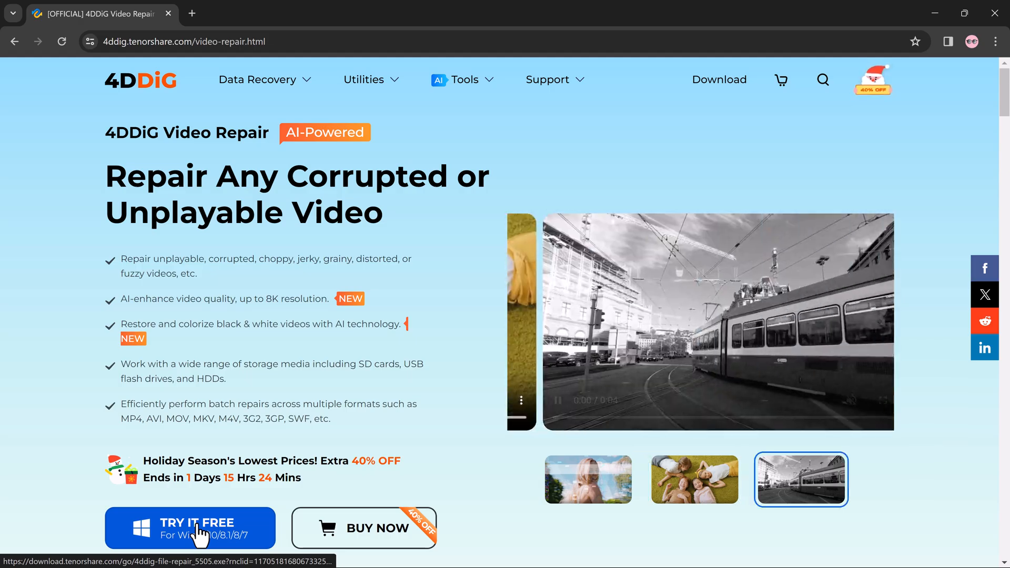
left_click(194, 529)
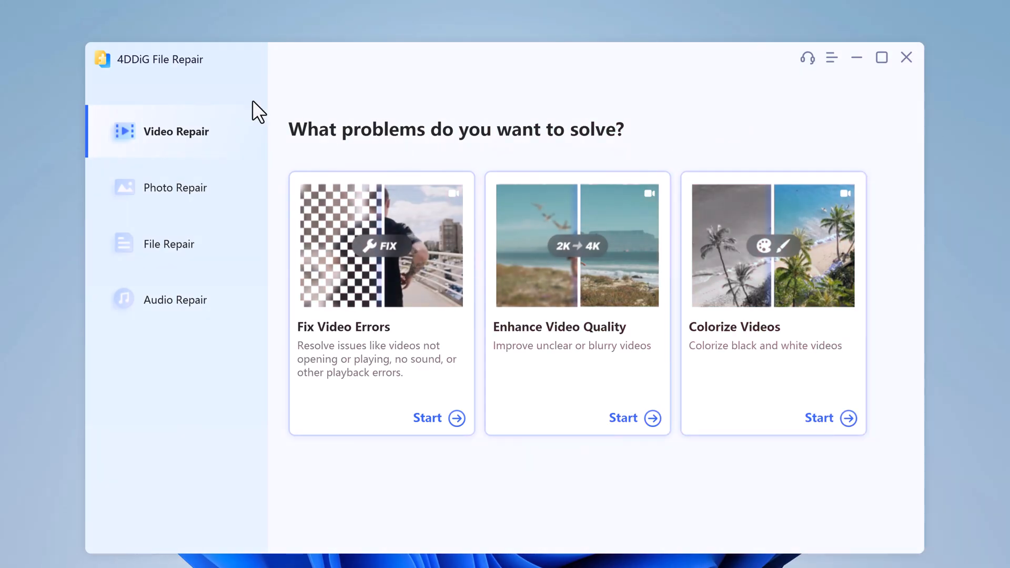
mouse_move(261, 225)
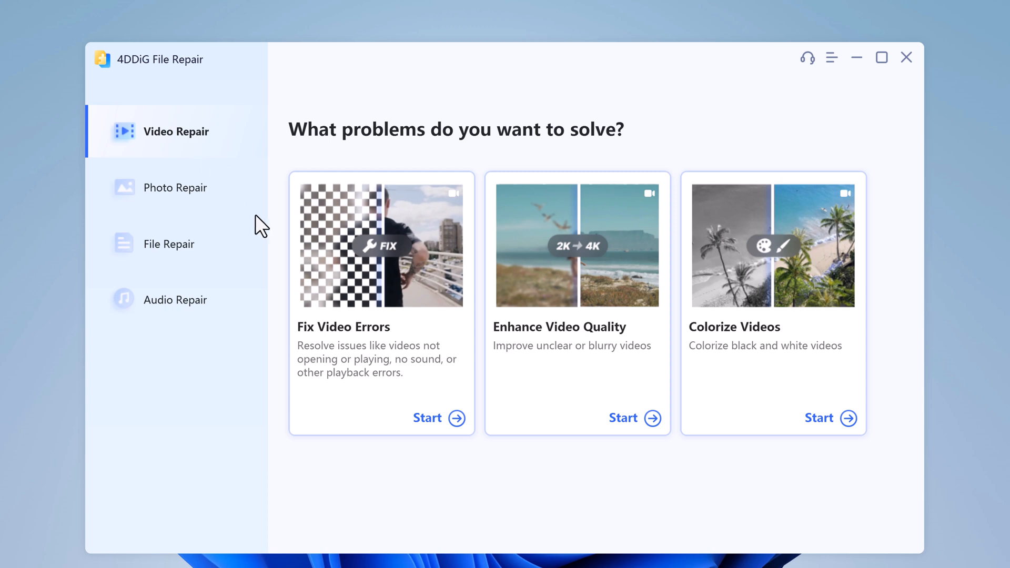
left_click(175, 188)
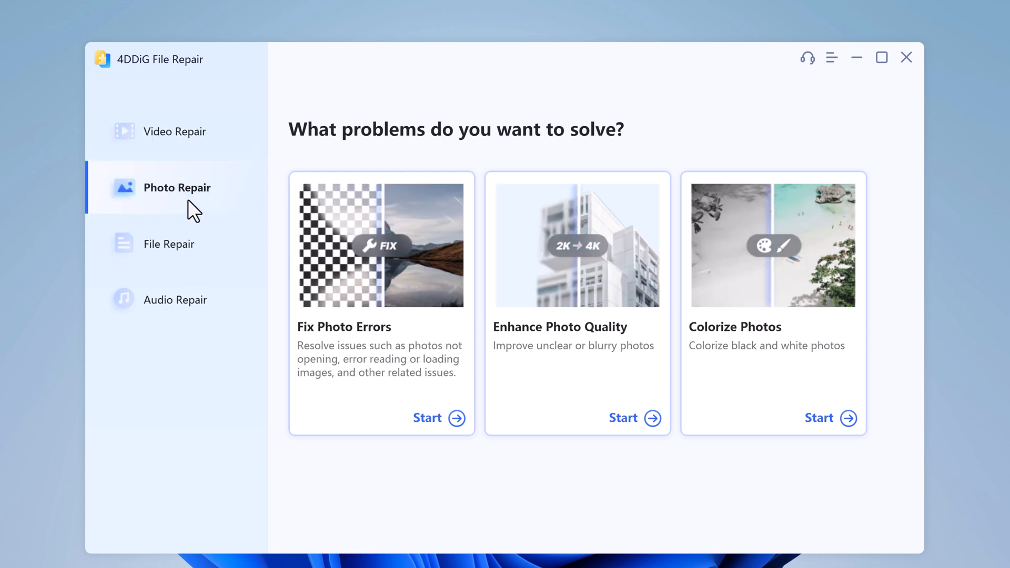
left_click(168, 244)
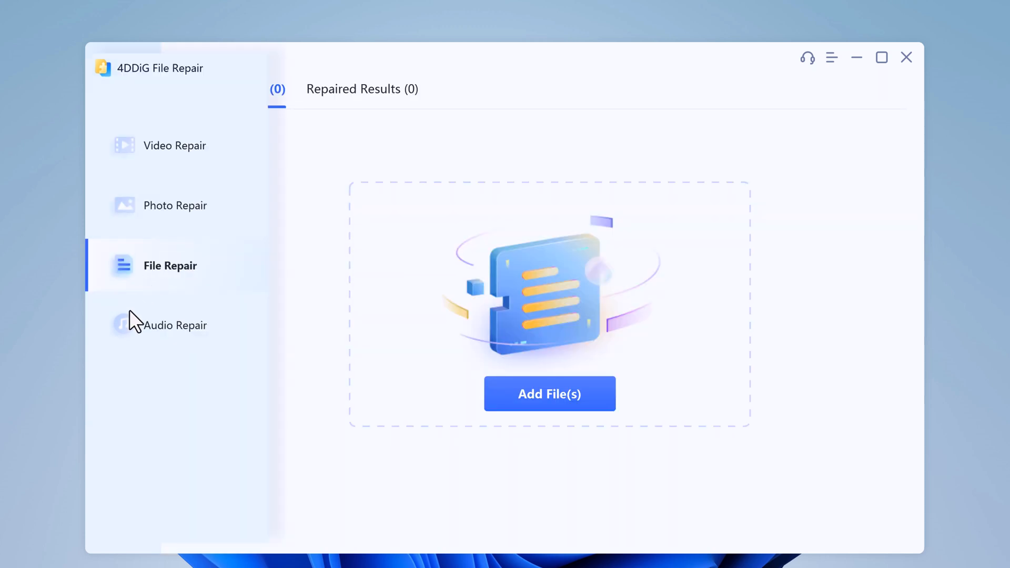
left_click(175, 325)
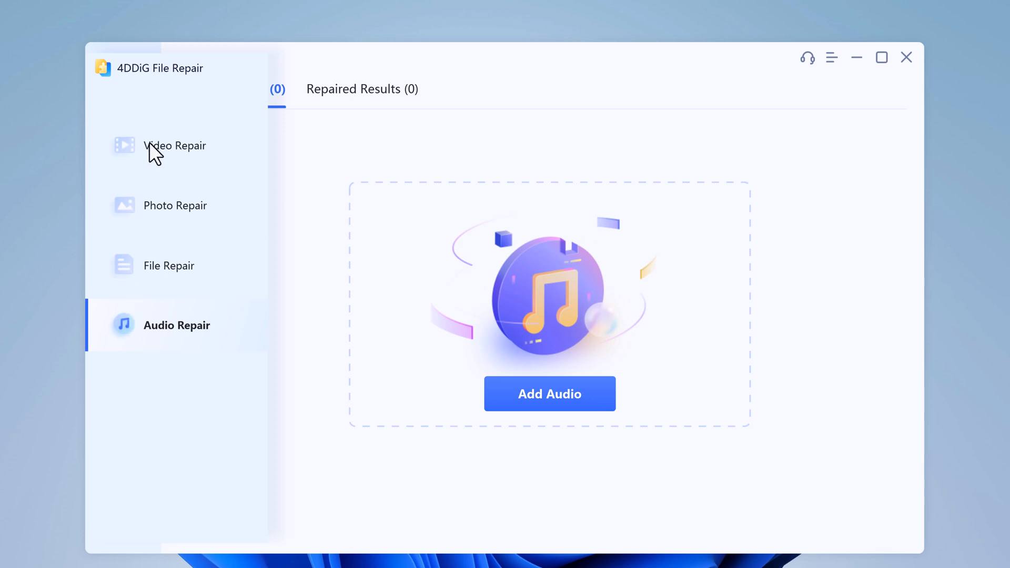
left_click(169, 147)
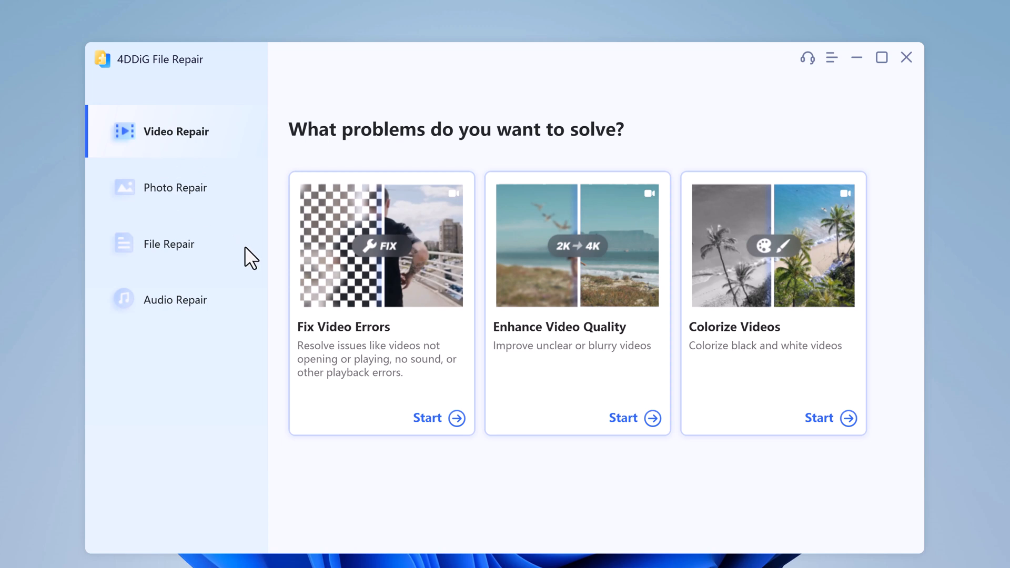
Add Mobile Video from the Data folder to the Fix Video Errors list.
left_click(428, 417)
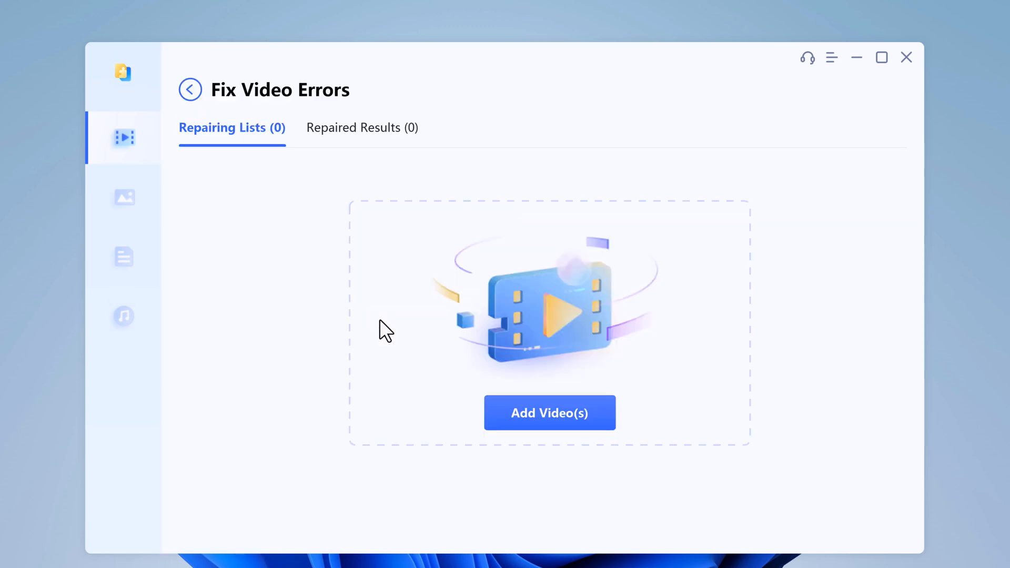
mouse_move(427, 353)
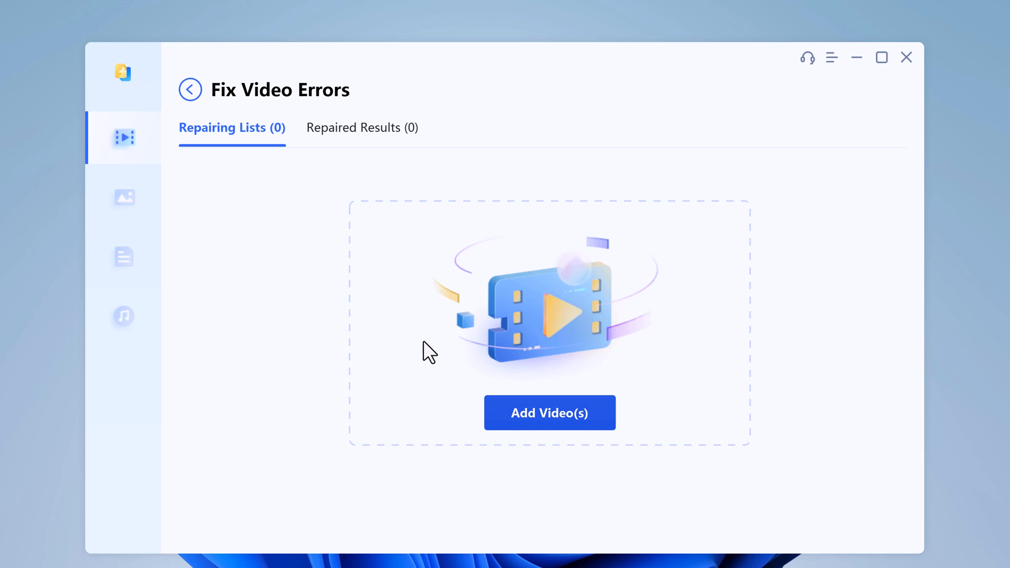
left_click(549, 413)
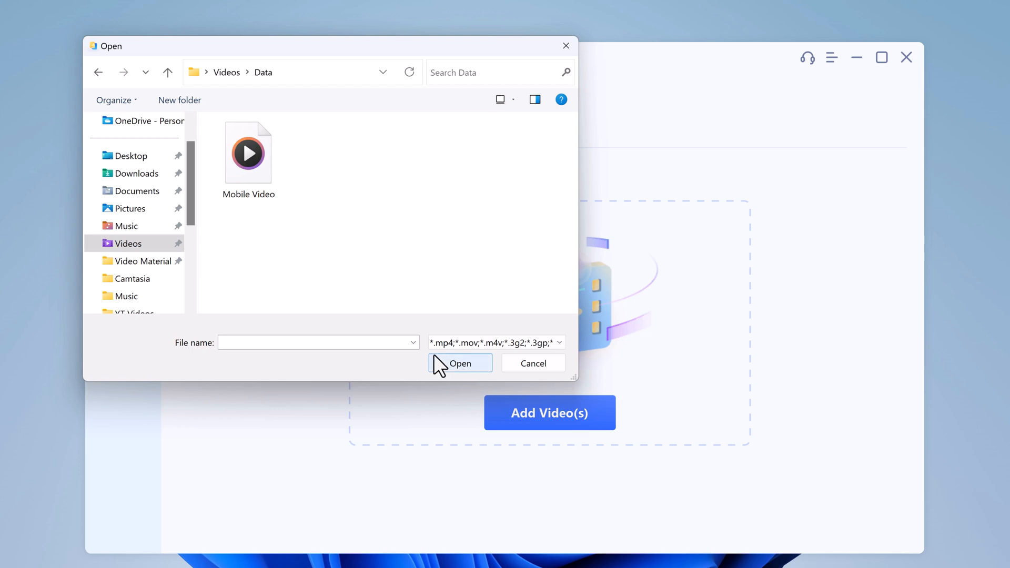
left_click(248, 153)
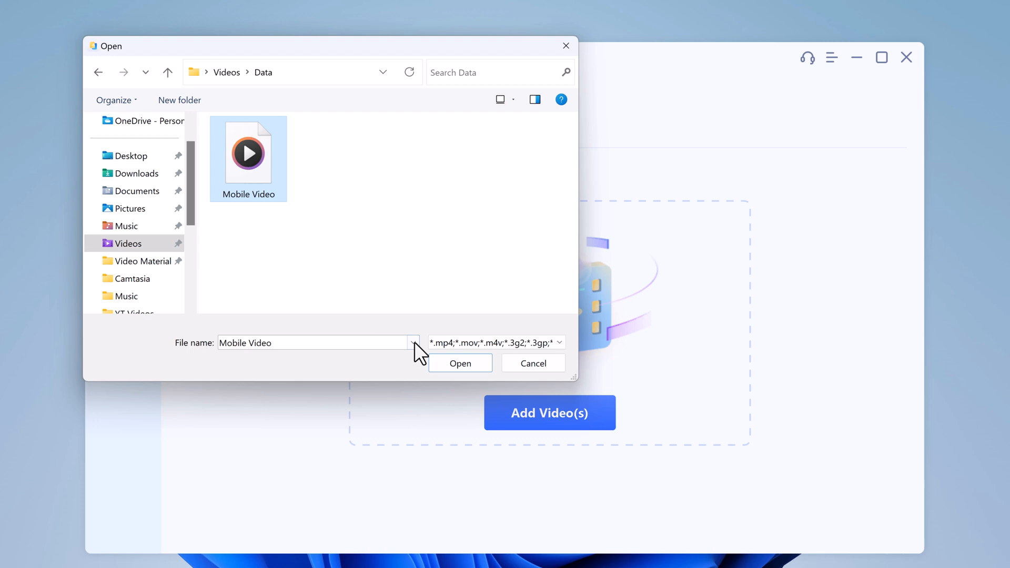
left_click(460, 363)
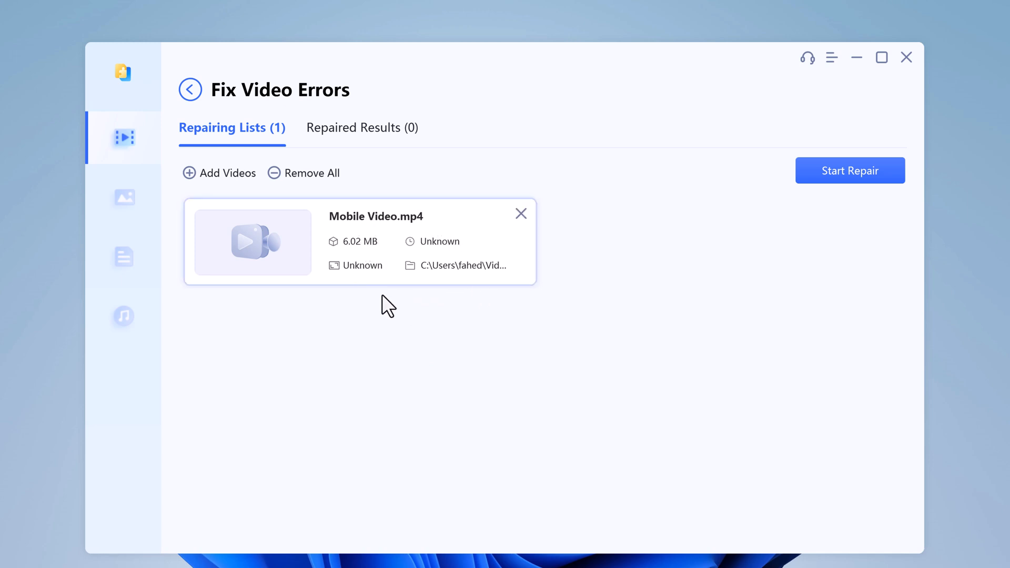
mouse_move(448, 314)
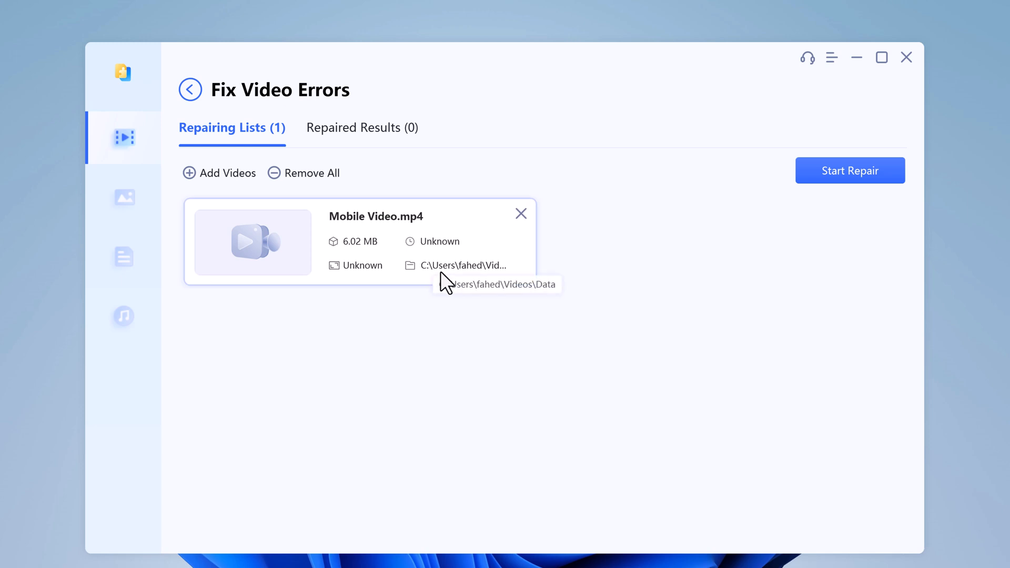
Check the source folder path of Mobile Video.mp4 in the repairing list.
left_click(850, 171)
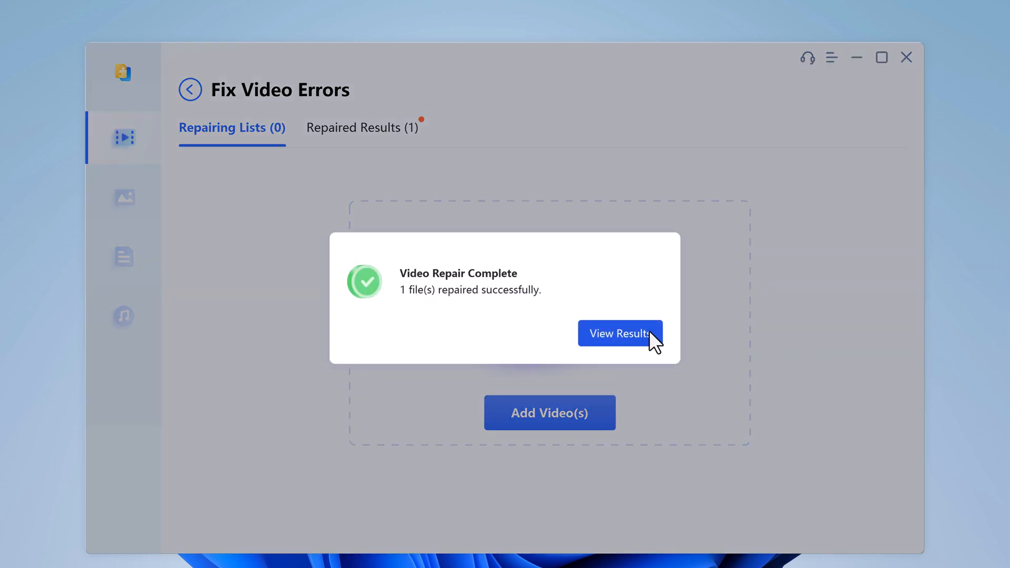
Preview repaired Mobile Video_1.mp4, select both versions, and begin exporting them.
left_click(620, 333)
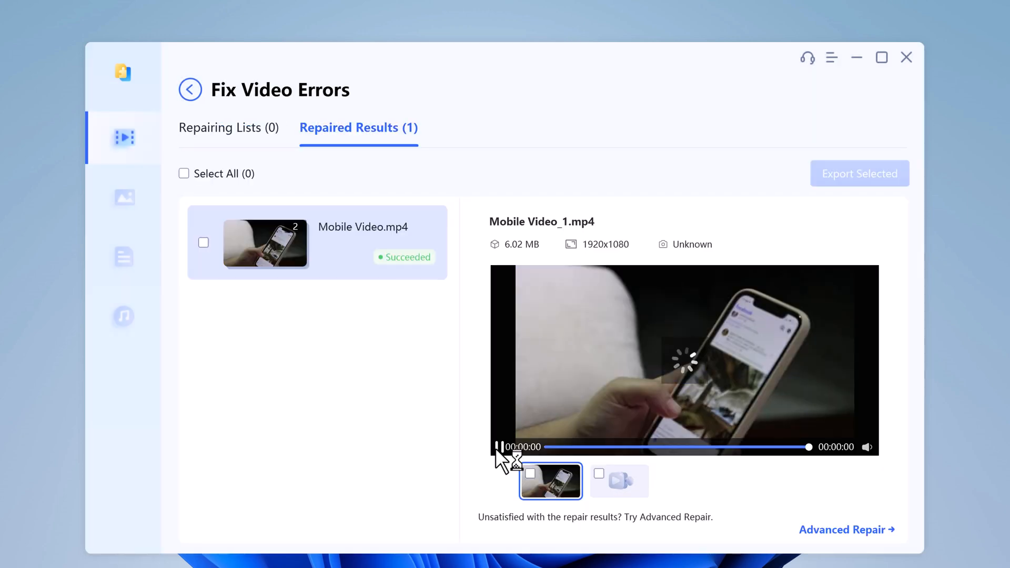
left_click(498, 447)
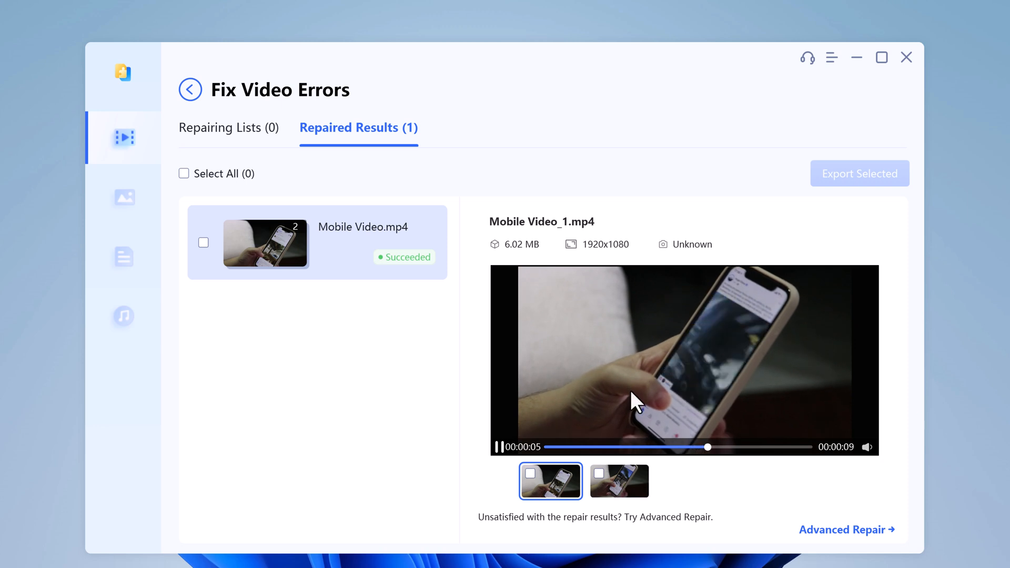
left_click(203, 243)
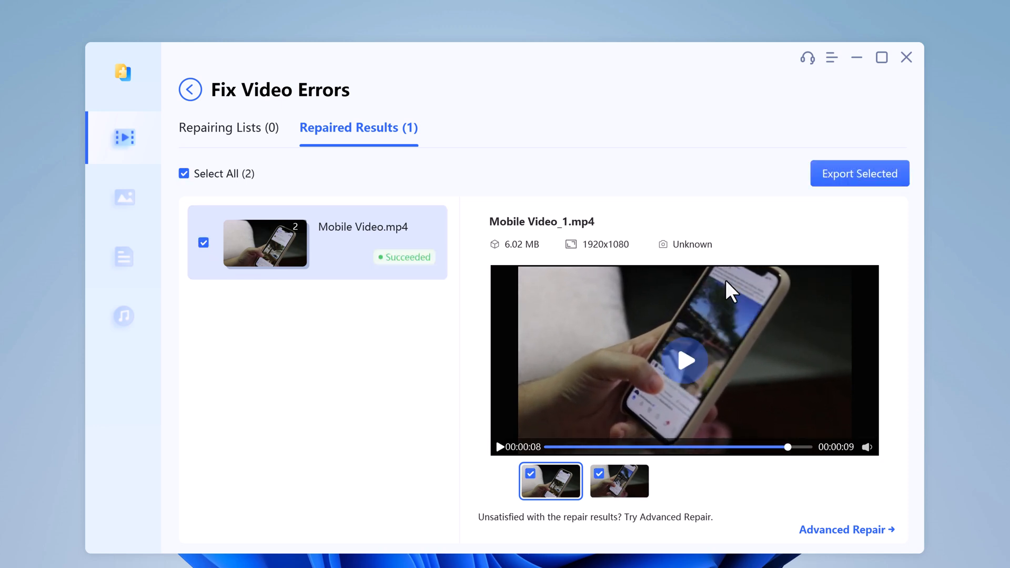
left_click(860, 174)
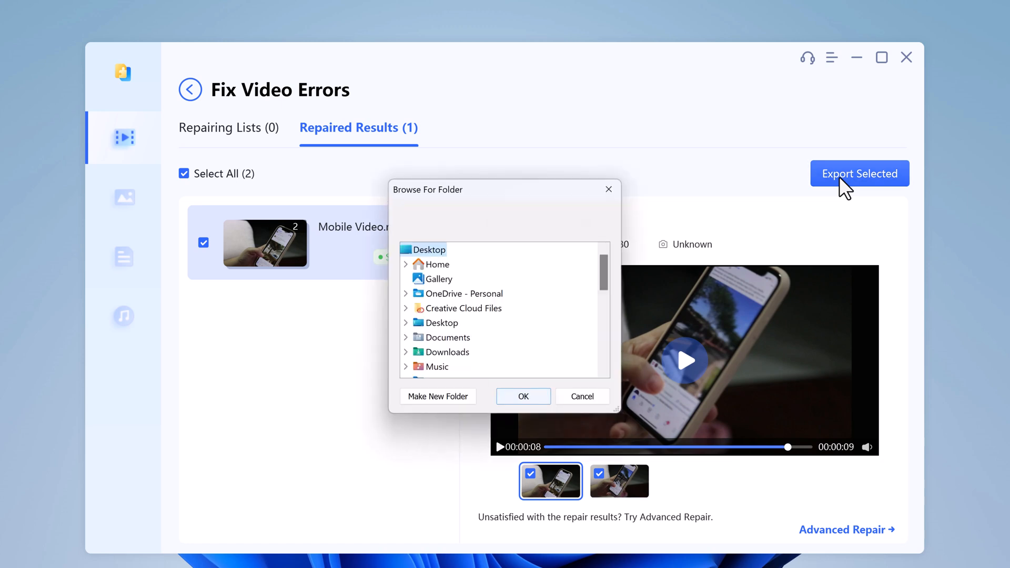
Export both repaired videos to the Data folder and show them in File Explorer.
scroll("down", 3)
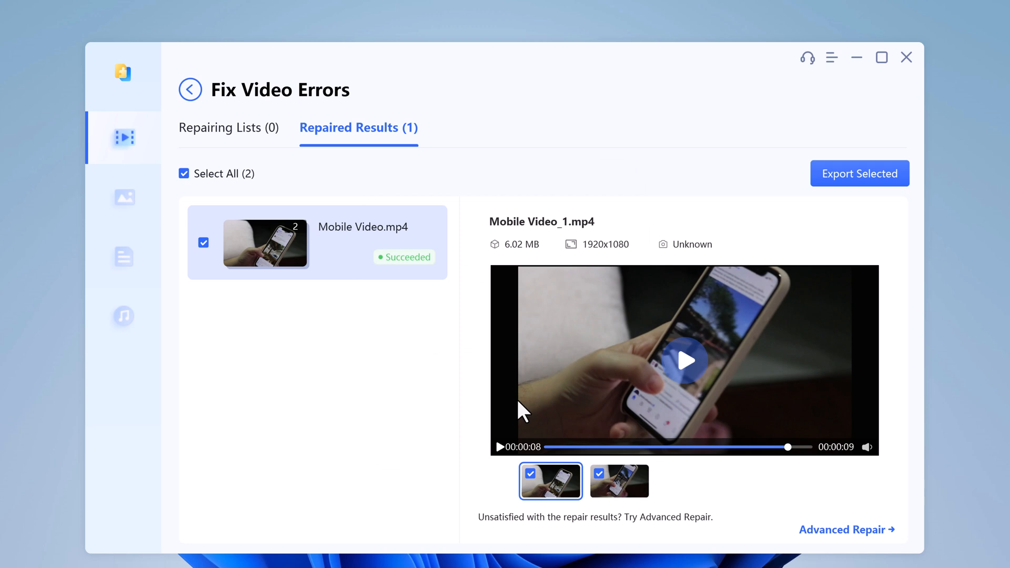
left_click(860, 173)
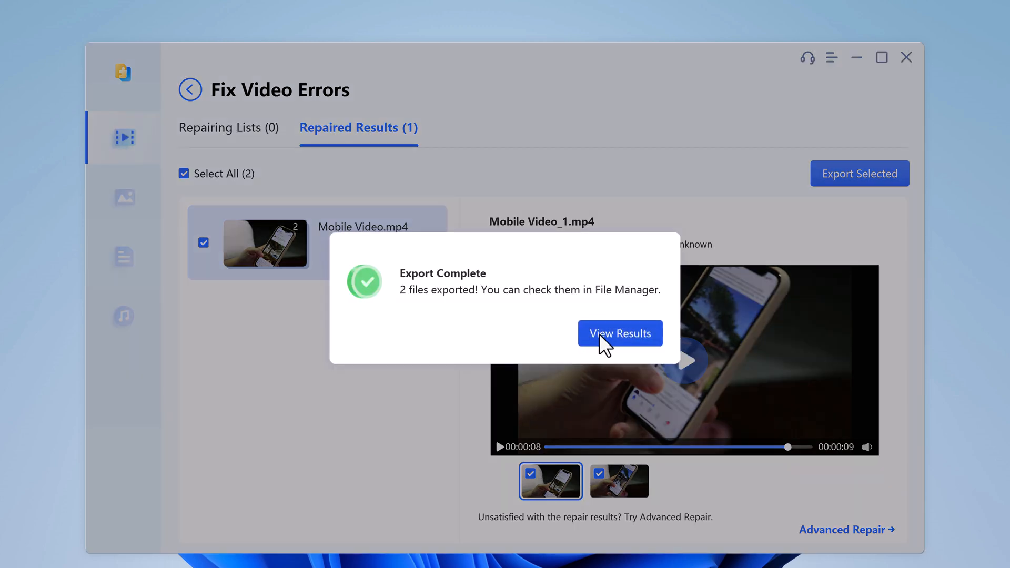
left_click(620, 333)
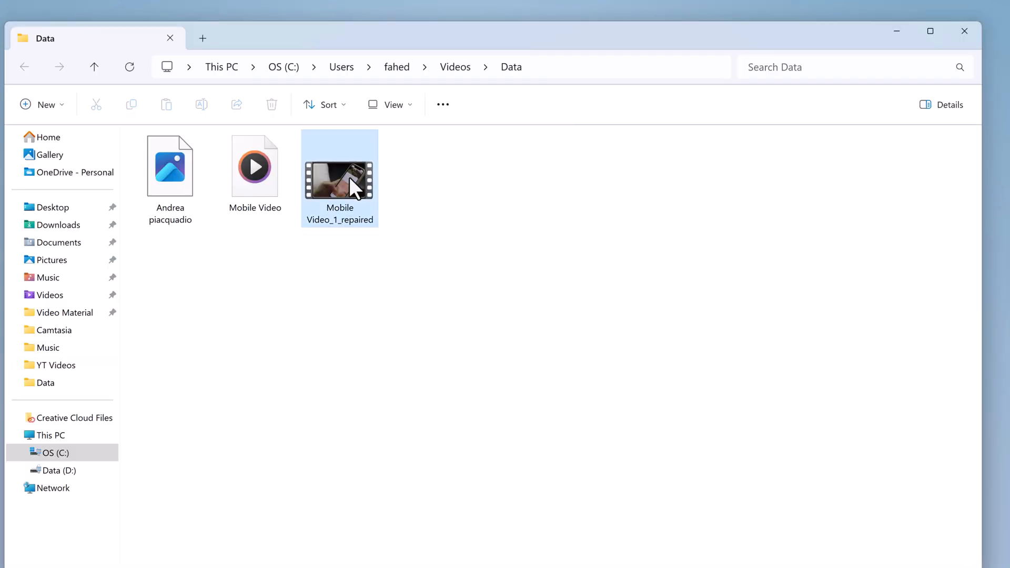
Play Mobile Video_1_repaired in Media Player to confirm it works, then close the player.
double_click(339, 177)
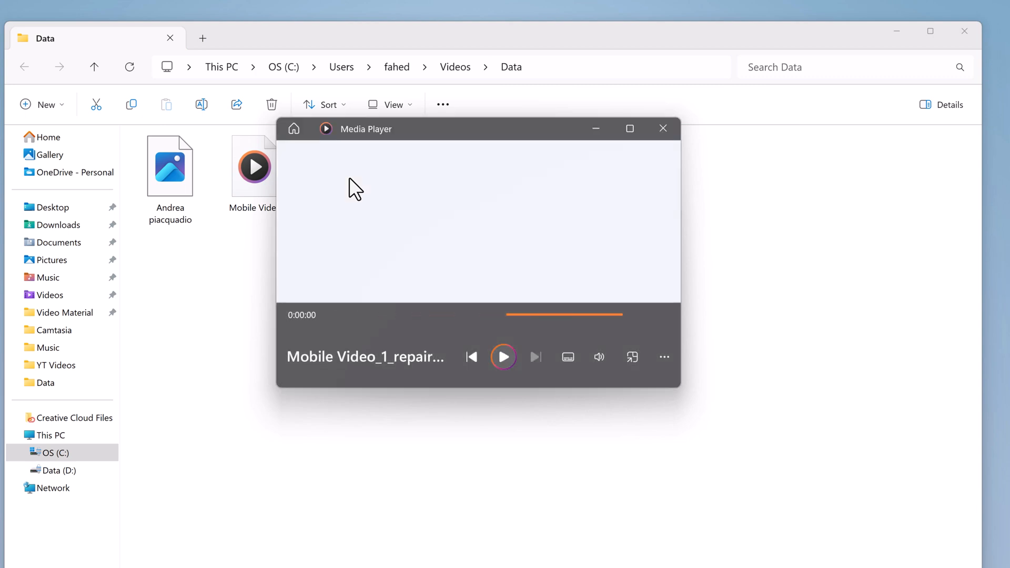
left_click(503, 357)
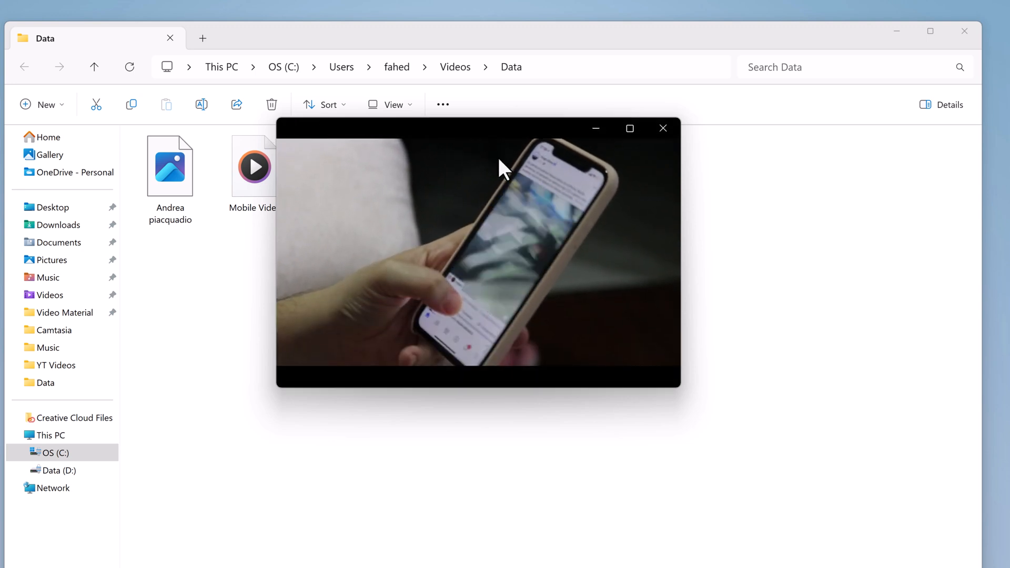
left_click(662, 128)
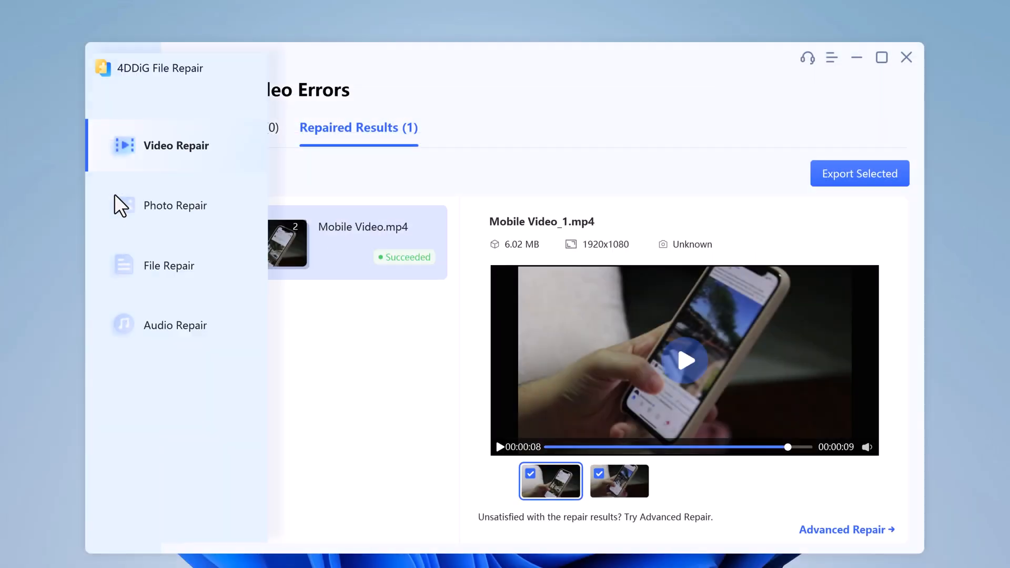
Add Andrea piacquadio.jpg from Data to the Fix Photo Errors list.
left_click(175, 206)
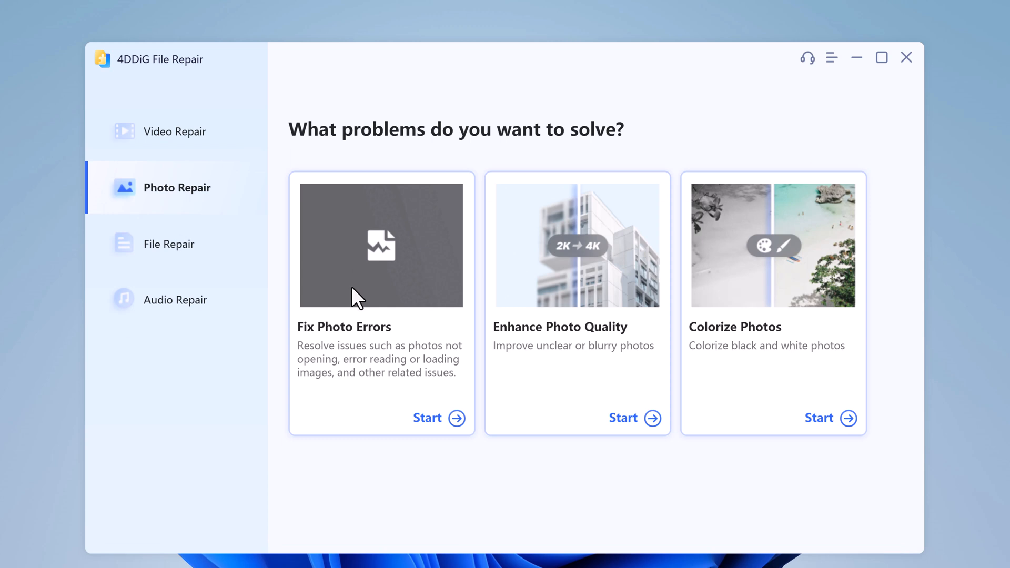
left_click(427, 419)
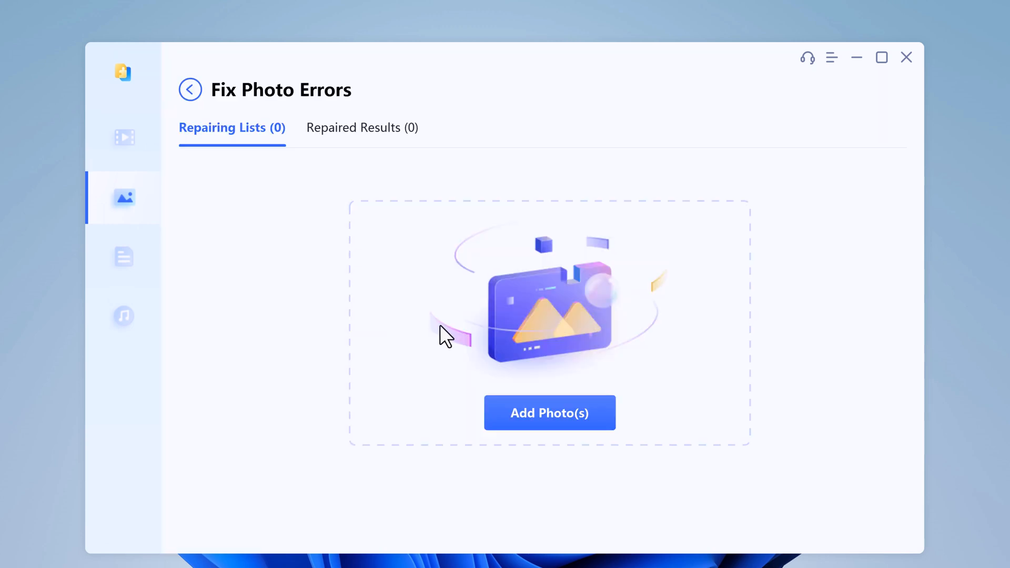
left_click(549, 413)
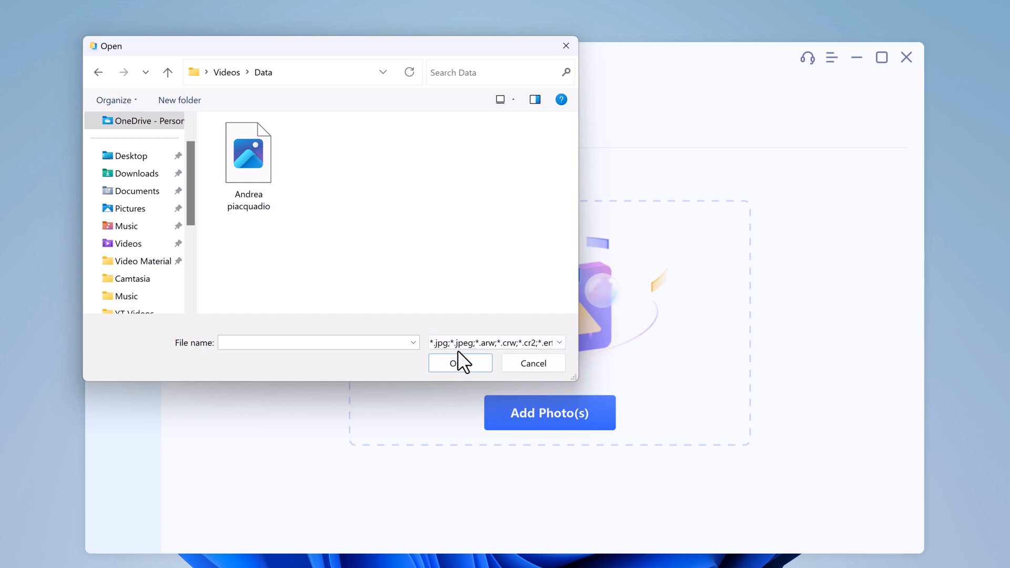
left_click(249, 158)
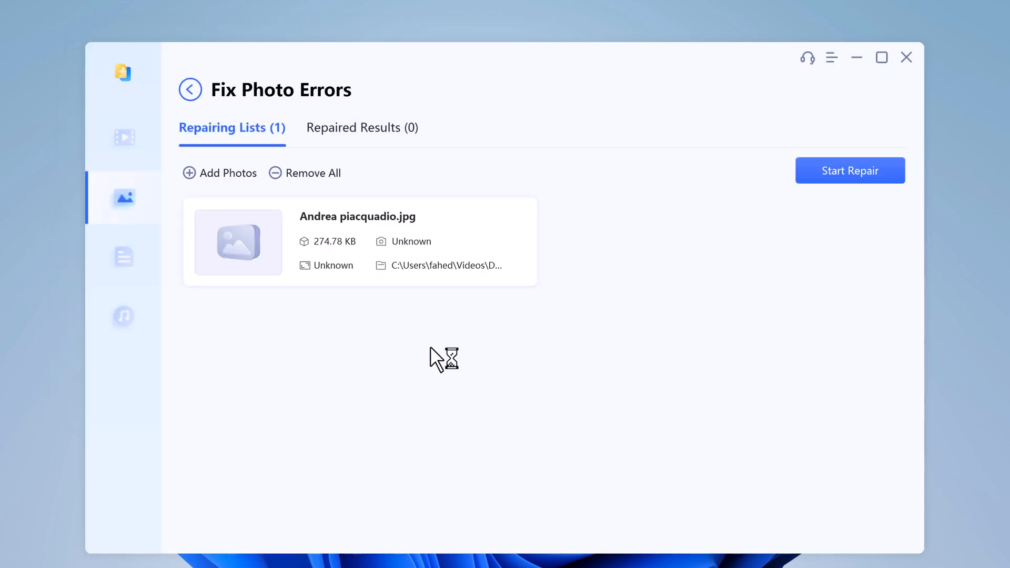
mouse_move(760, 199)
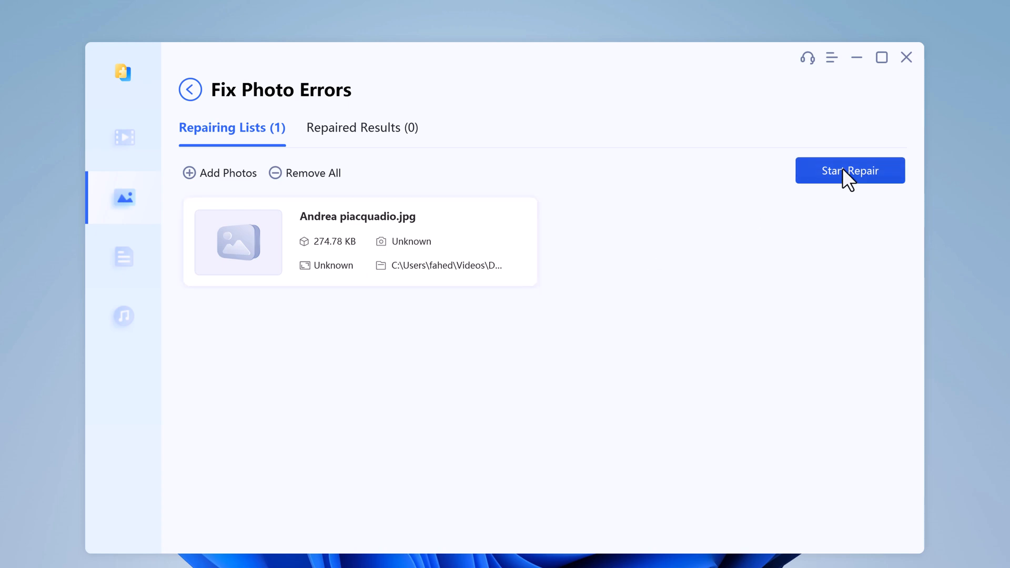
Repair Andrea piacquadio.jpg and open its Repaired Results preview.
left_click(850, 171)
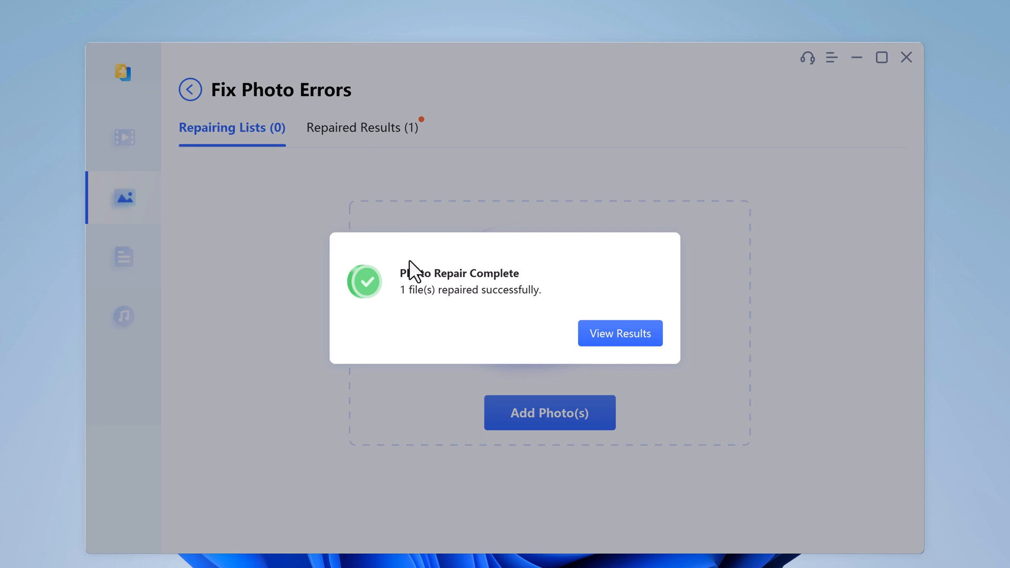
mouse_move(593, 325)
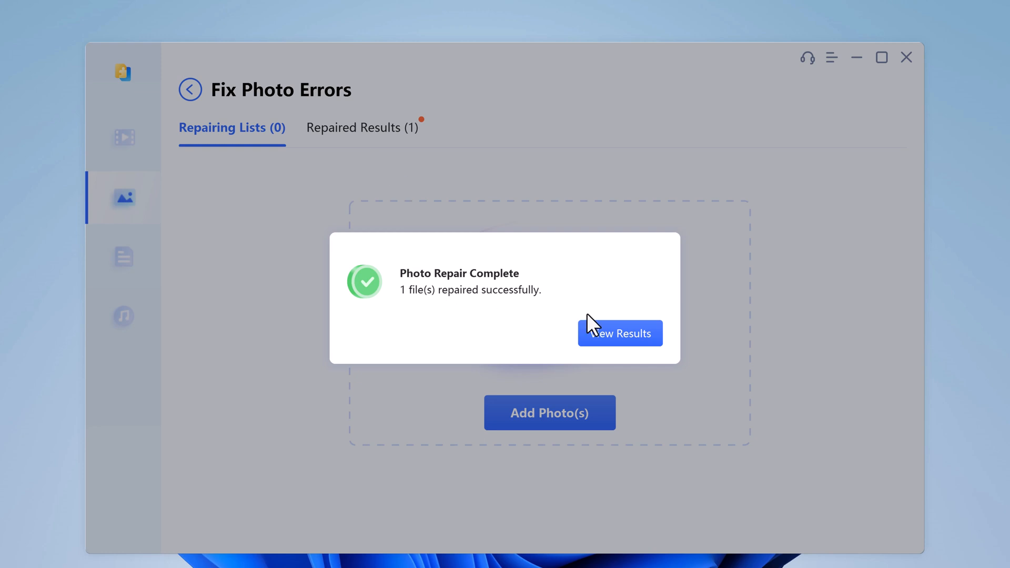
left_click(620, 333)
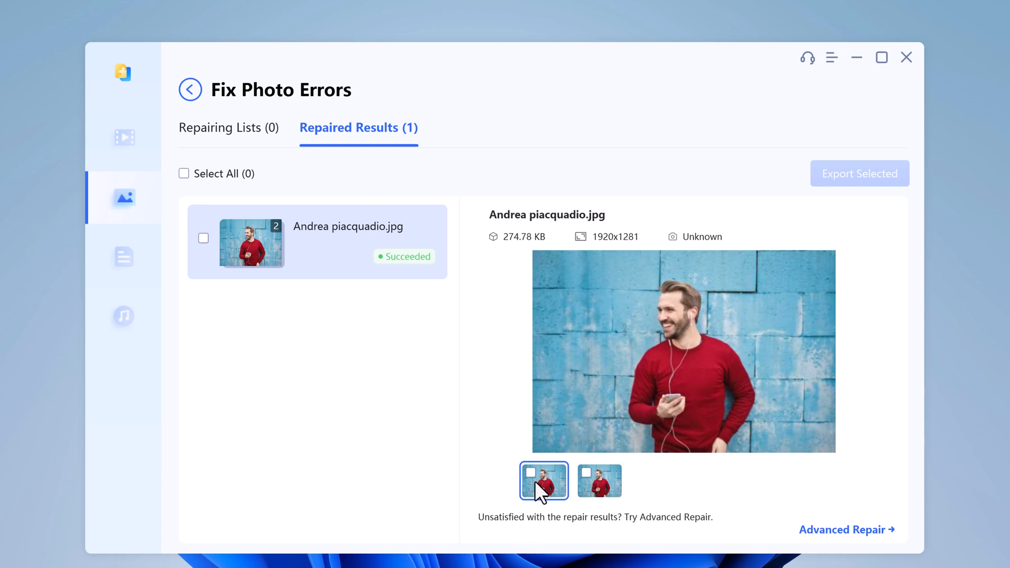
Export the first repaired version of Andrea piacquadio.jpg to Videos > Data and show it.
left_click(530, 473)
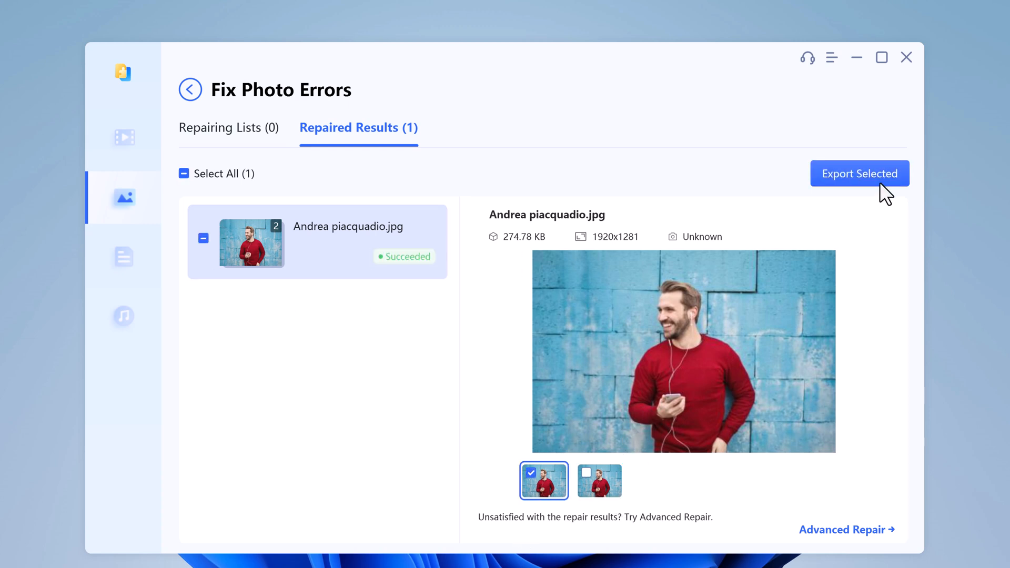
left_click(859, 173)
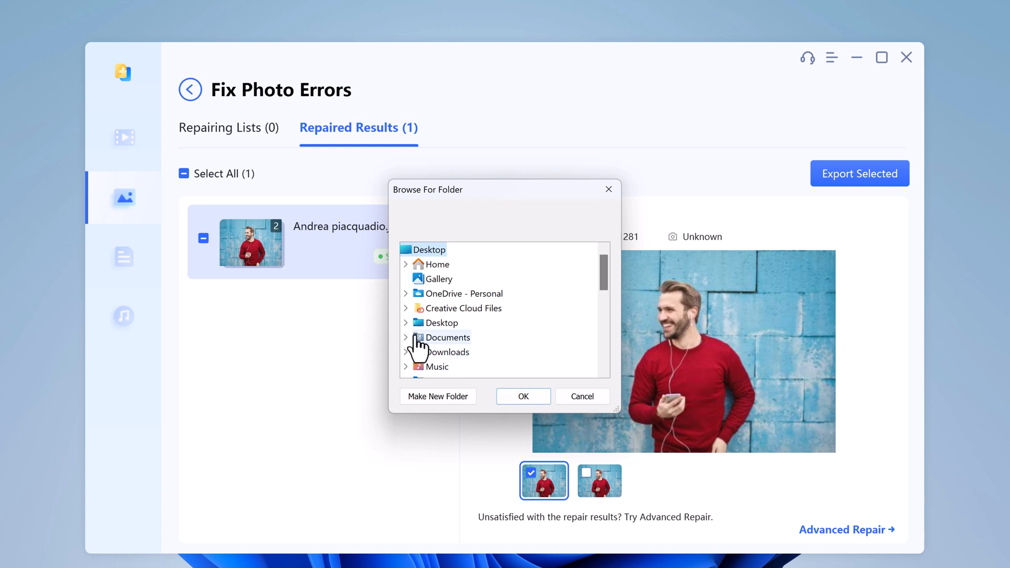
scroll("down", 3)
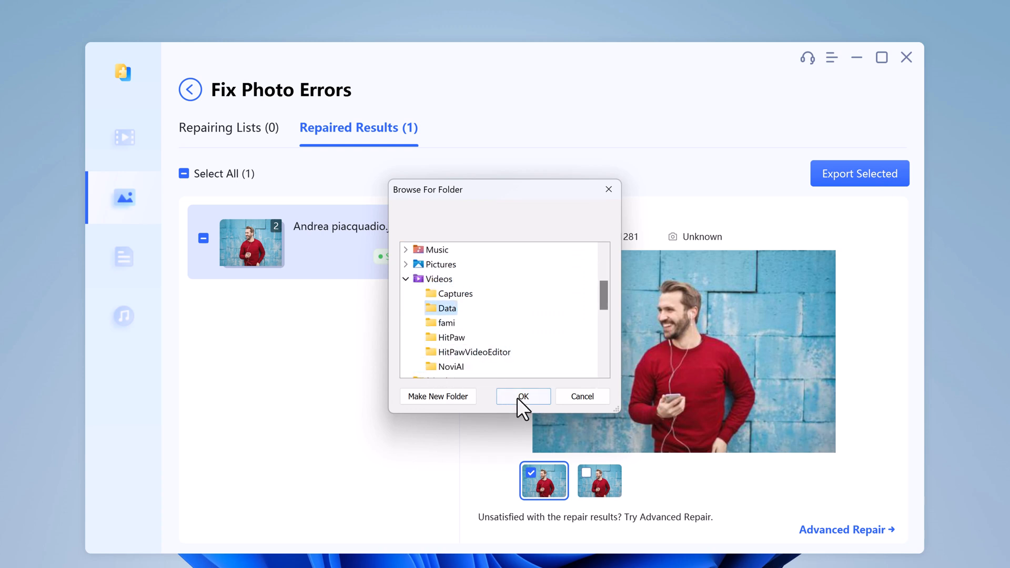
left_click(523, 396)
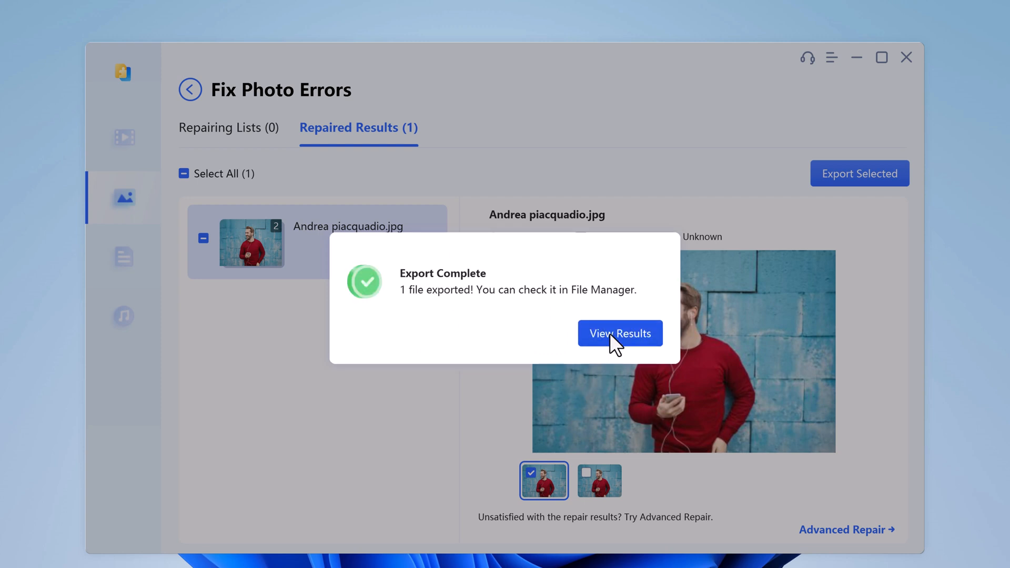
left_click(620, 333)
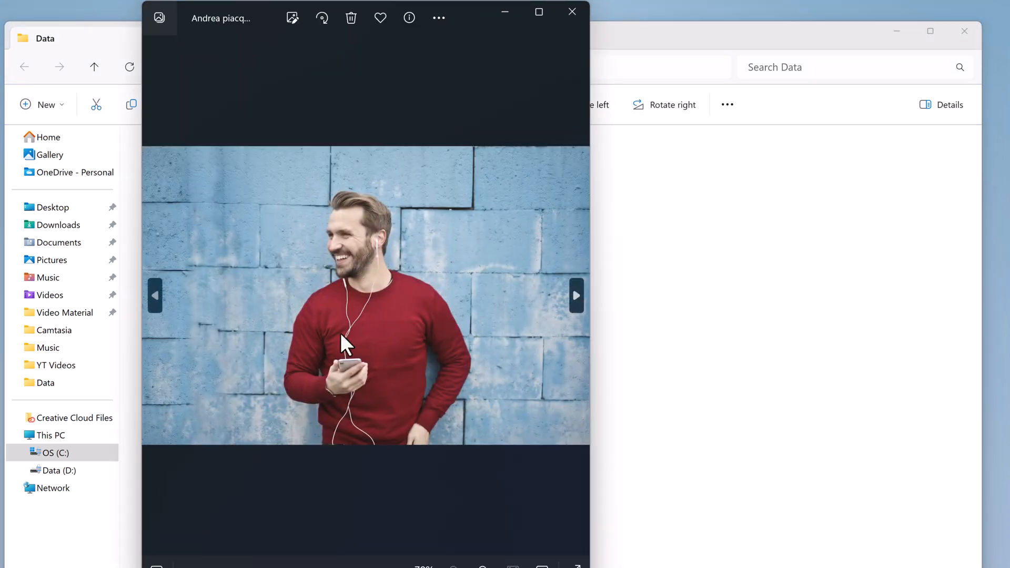
Close the repaired photo in Photos and return to 4DDiG's Video Repair options.
left_click(538, 12)
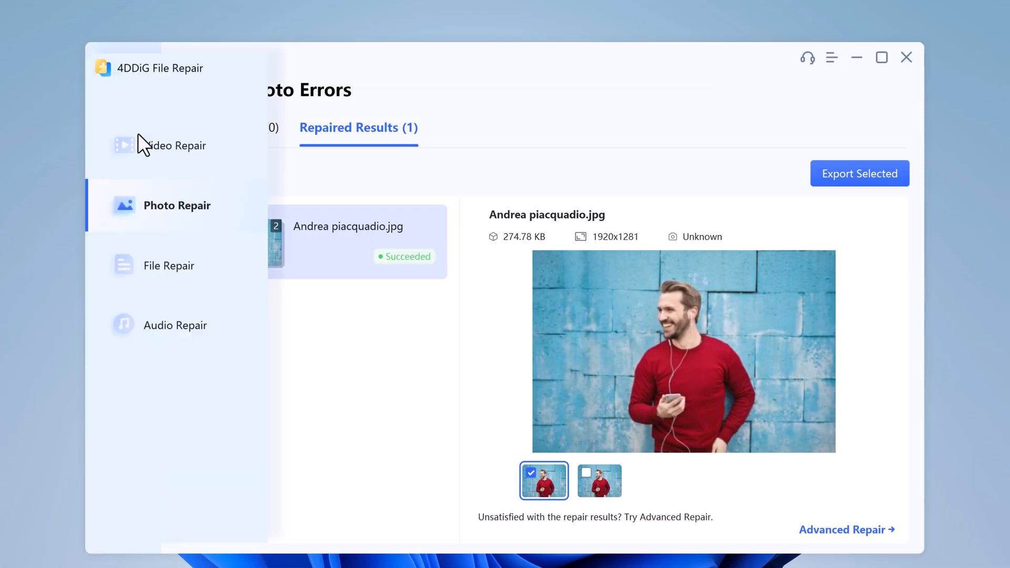
left_click(176, 146)
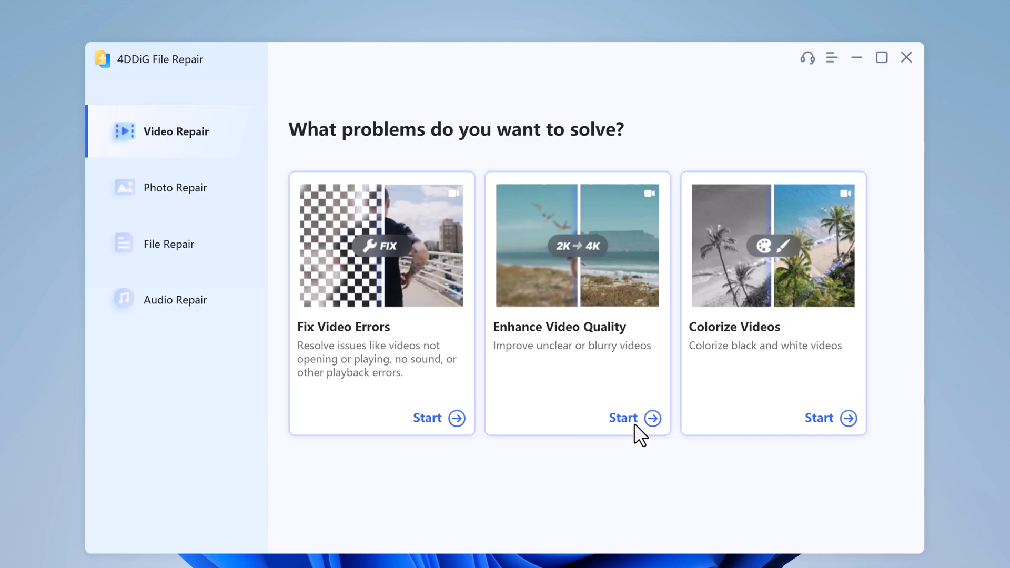